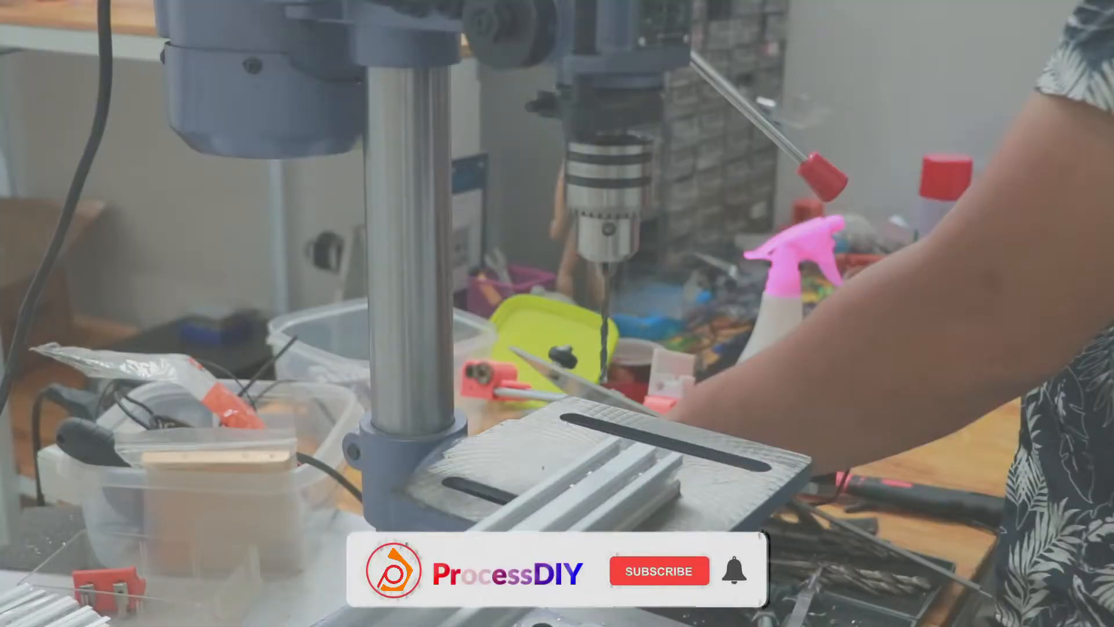
{"action": "left_click", "coordinate": [658, 571]}
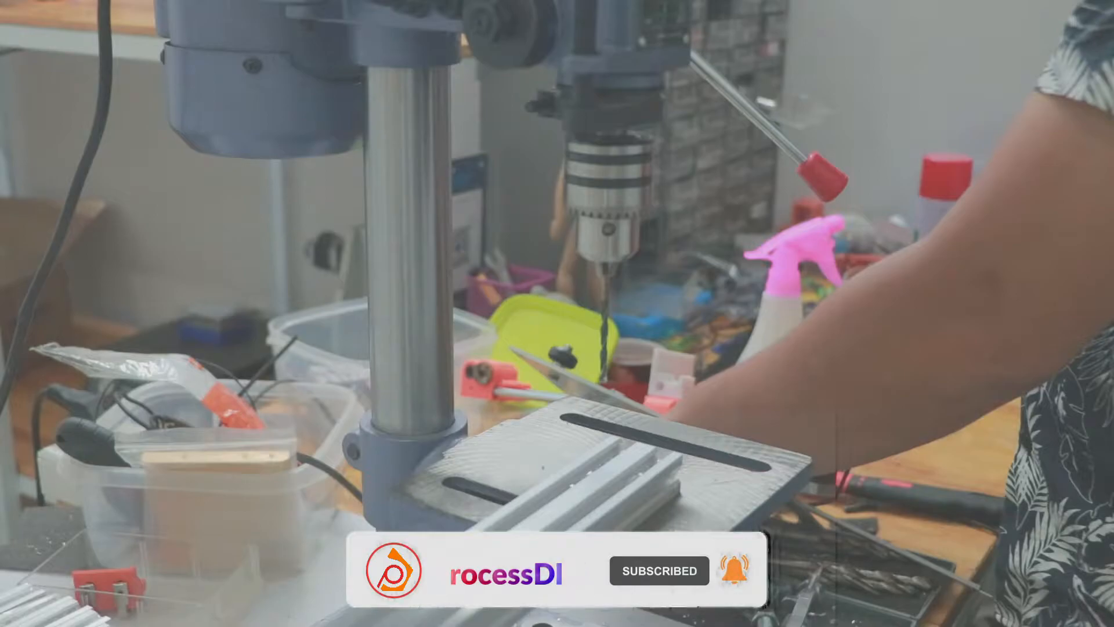